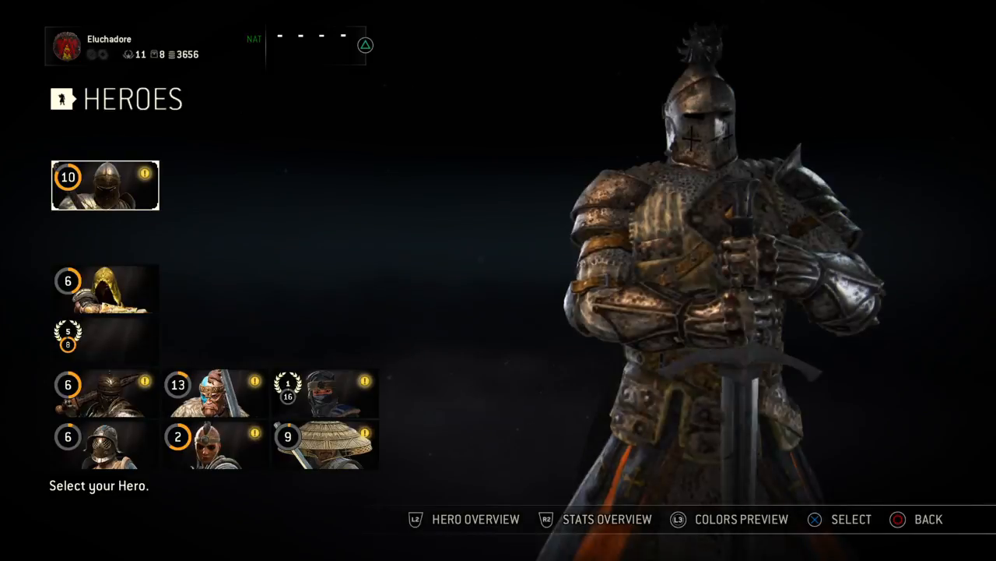
Step: Leave the Warden hero roster and go back to the Customize menu
{"action": "left_click", "coordinate": [105, 184]}
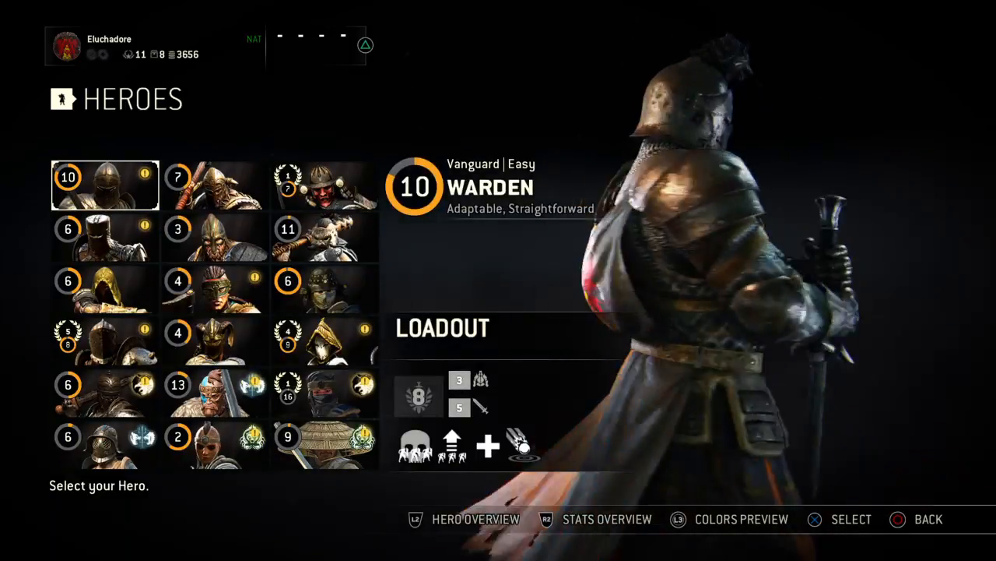
{"action": "left_click", "coordinate": [215, 393]}
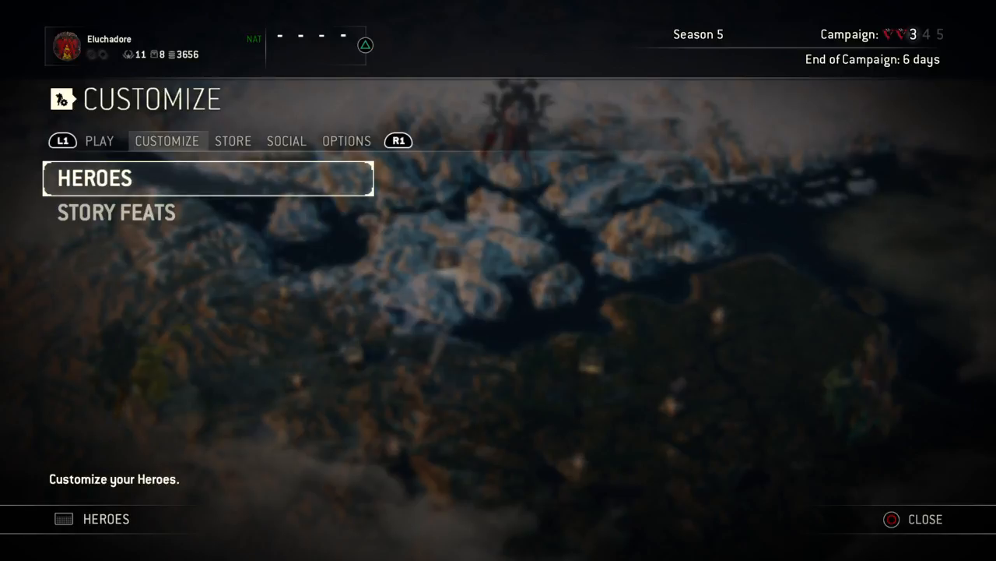
Step: Open Invite Friends from the Social tab to list online friends
{"action": "left_click", "coordinate": [287, 141]}
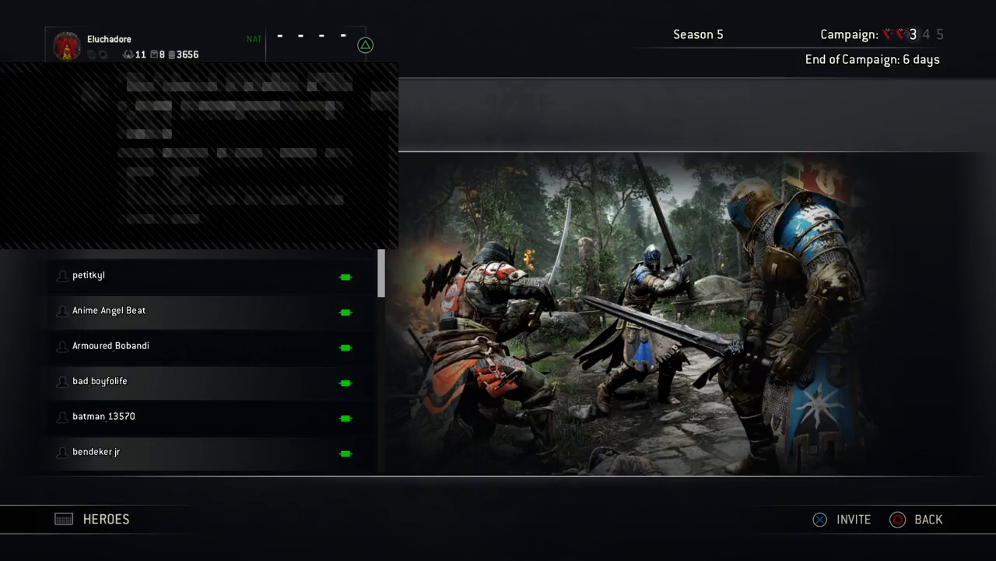
Step: Invite a friend, triggering the 'requires PlayStation Plus' error dialog
{"action": "left_click", "coordinate": [853, 518]}
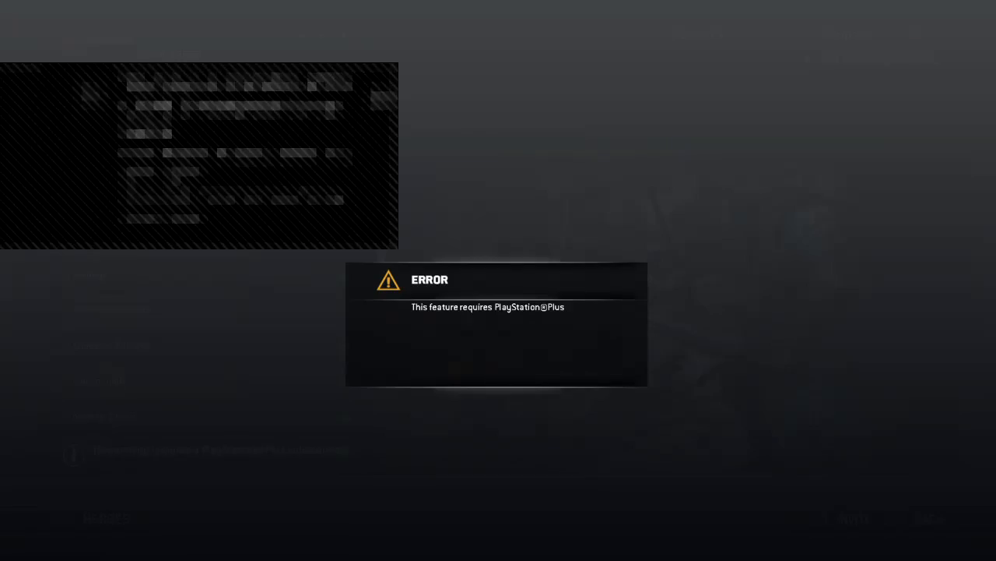